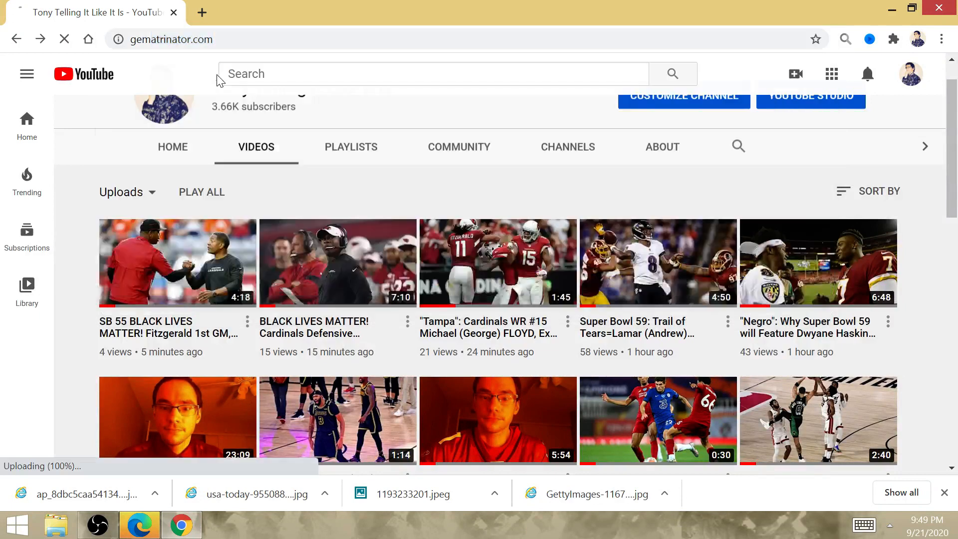
# Load the calculator and enter "the disney" (109), then change it to "the heat" (67 English Ordinal).
pyautogui.press('Return')
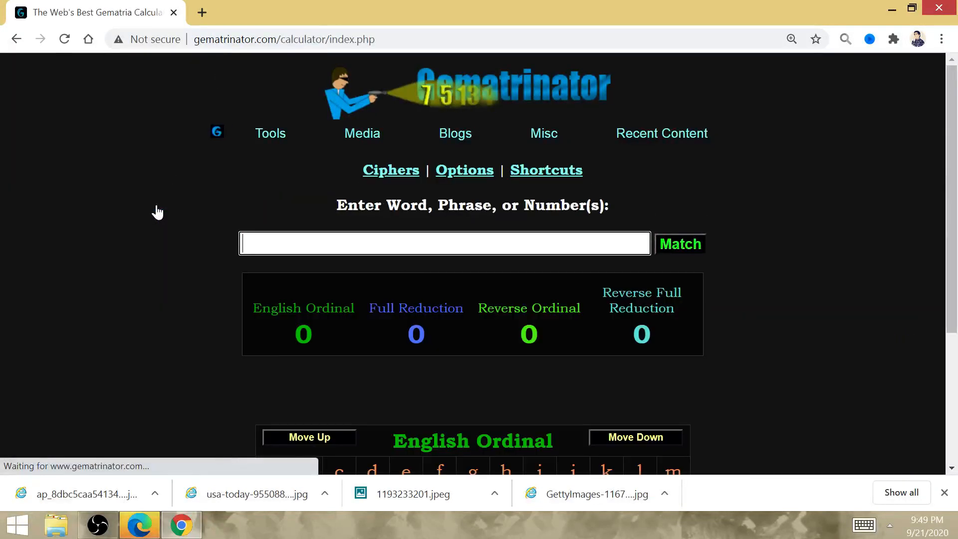
pyautogui.write('the disney')
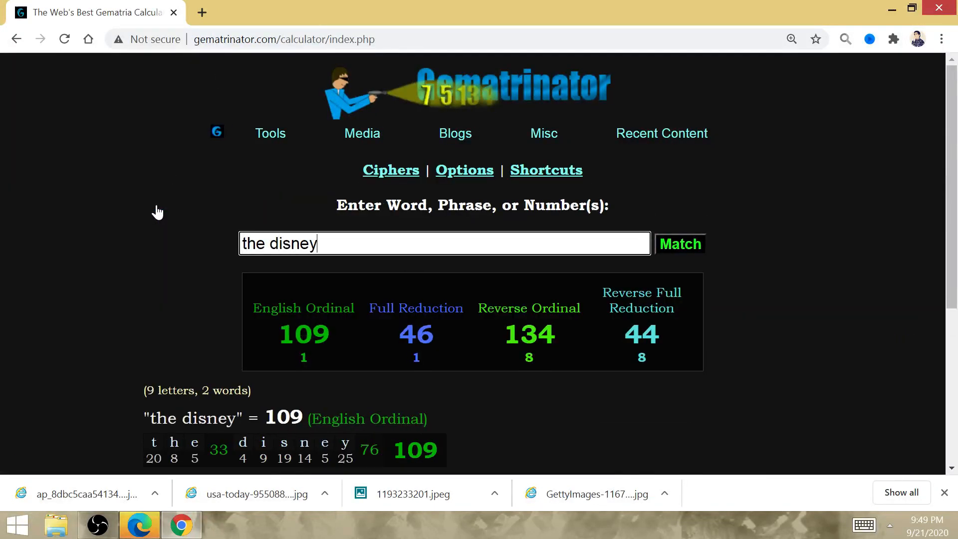
pyautogui.press('Backspace')
pyautogui.write('heat')
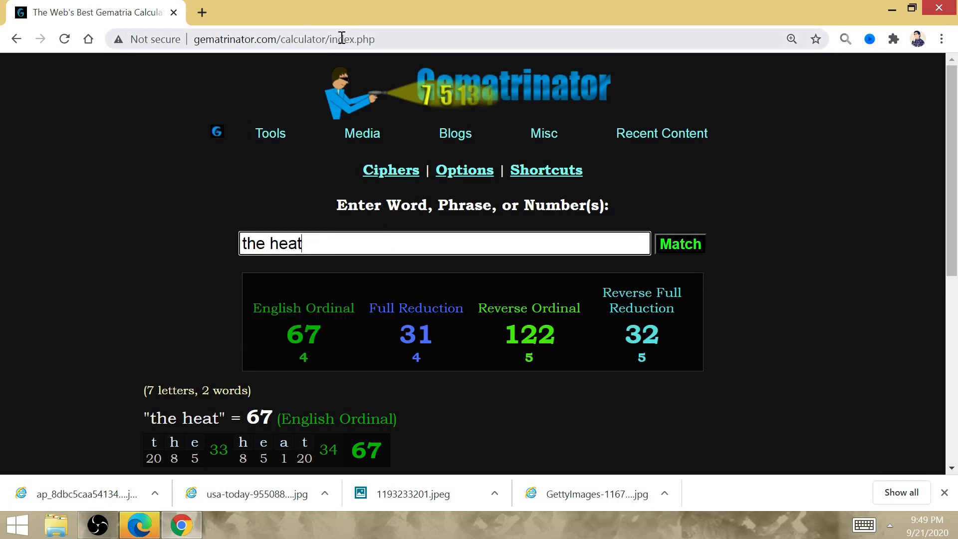
# Enter the note 11-2 in Chrome's address bar without loading it.
pyautogui.click(285, 38)
pyautogui.write('11-2')
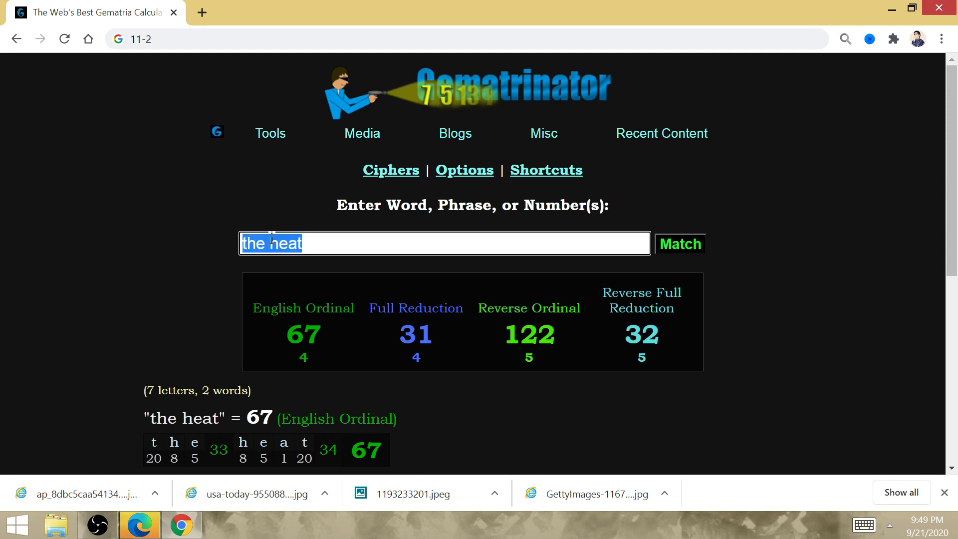
# Enter "the miami heat" then "the la lakers", both giving 112 in English Ordinal.
pyautogui.write('th')
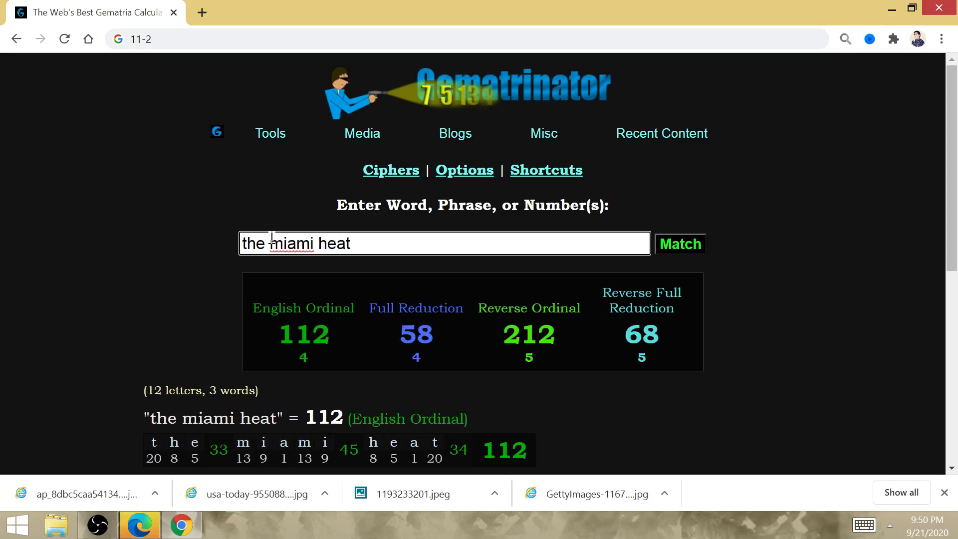
pyautogui.write('the la lakers')
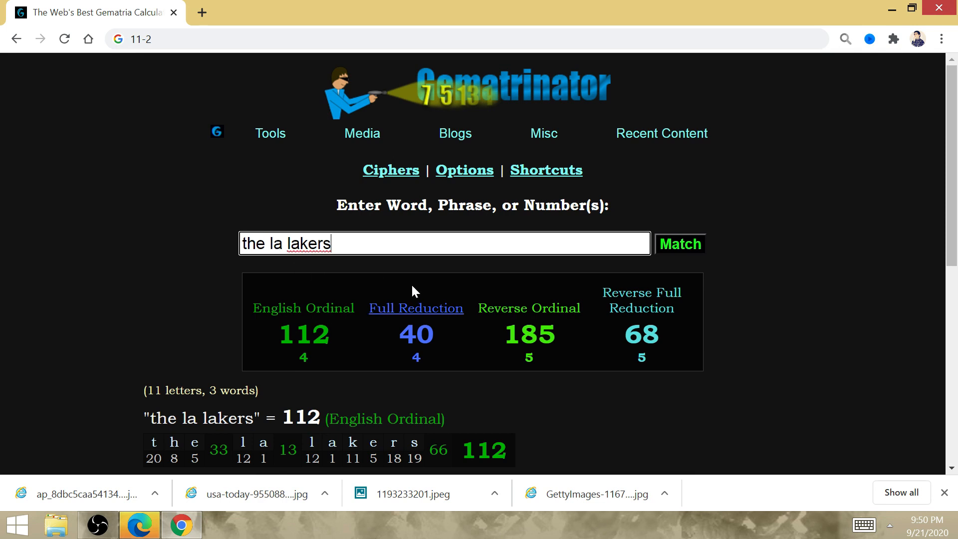
pyautogui.moveTo(420, 279)
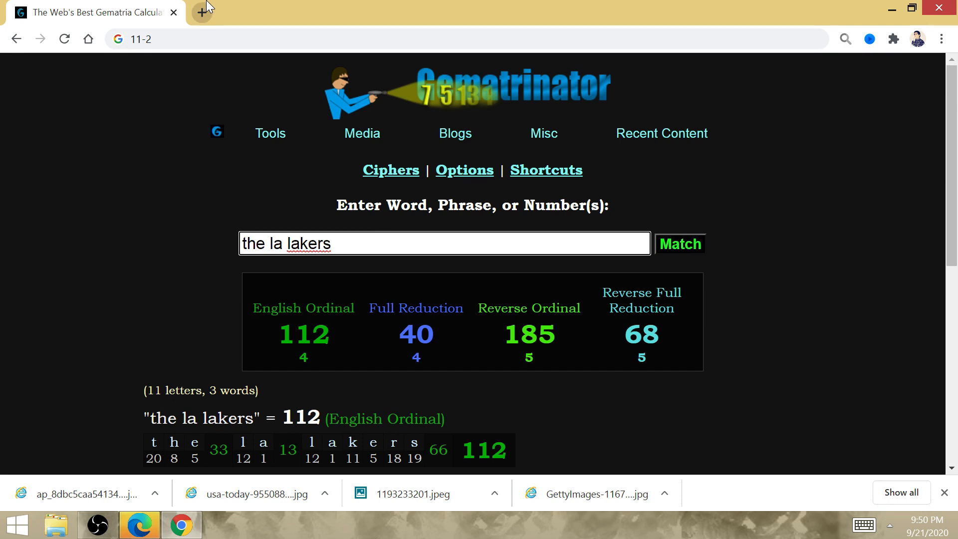
pyautogui.moveTo(312, 70)
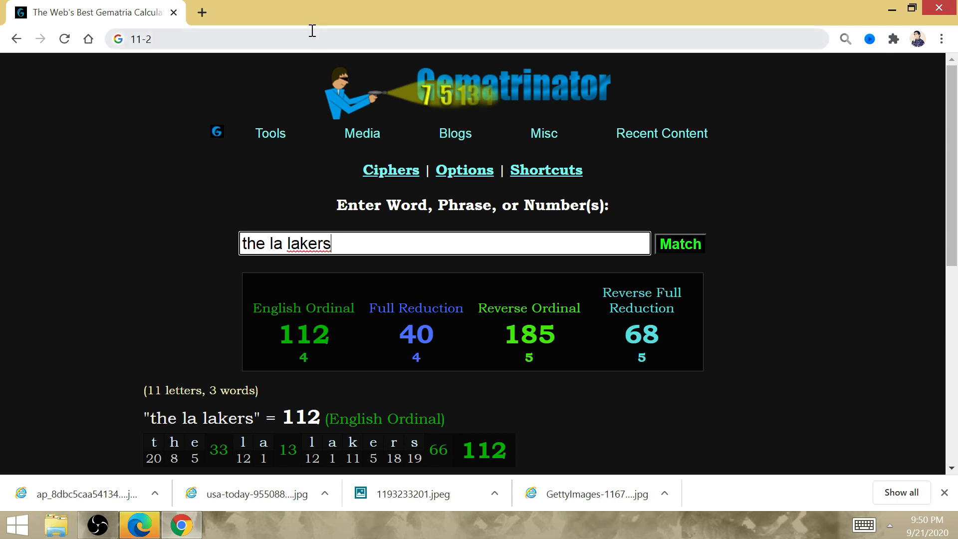
pyautogui.moveTo(502, 327)
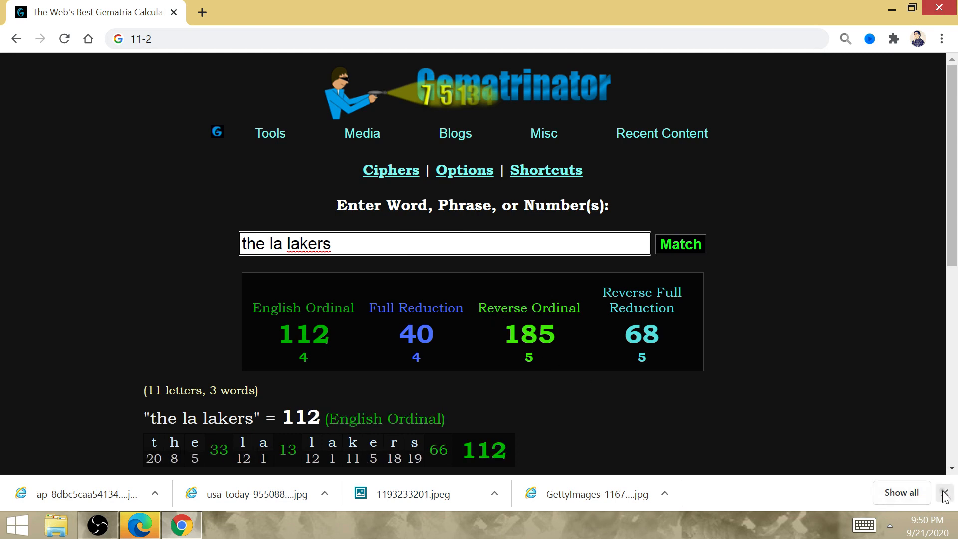
# Close Chrome's downloads bar to reveal more of the la lakers breakdown.
pyautogui.click(944, 492)
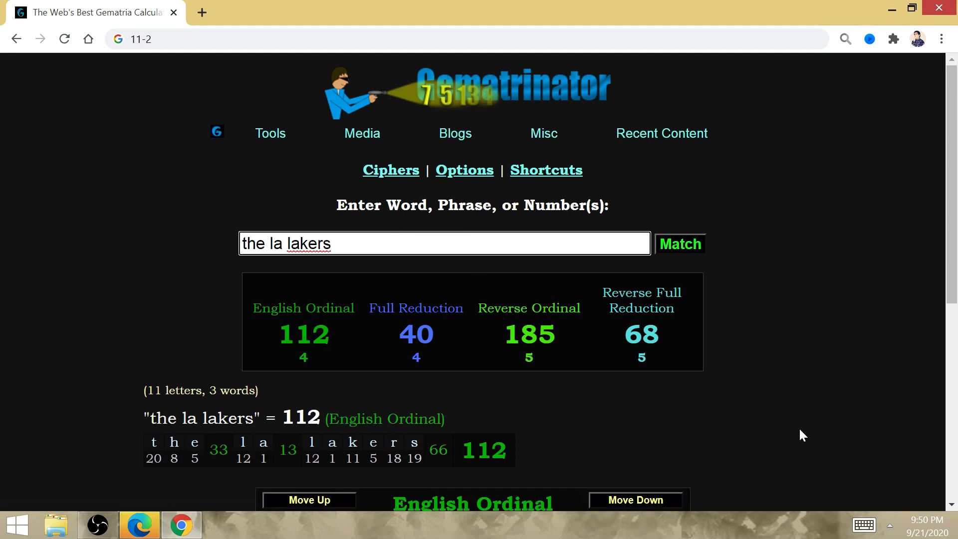
pyautogui.moveTo(586, 389)
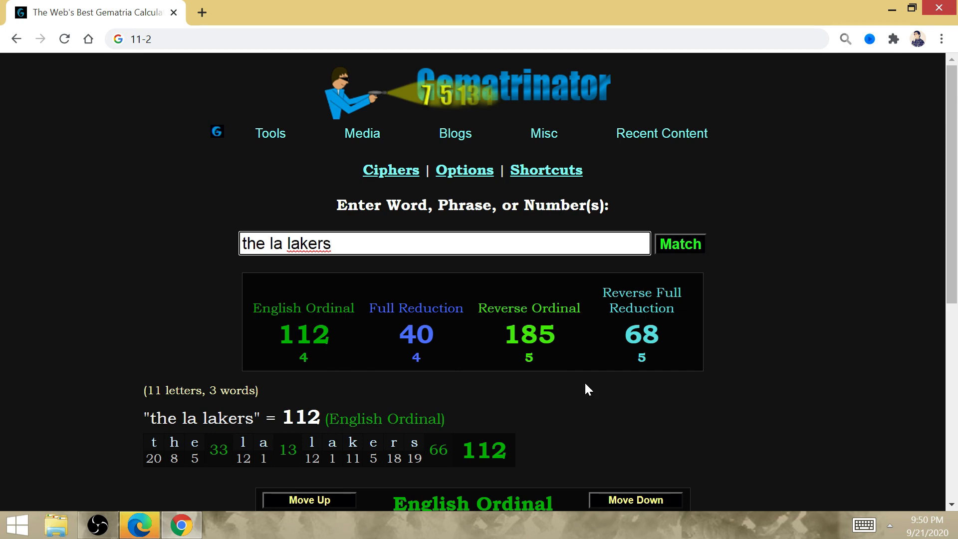